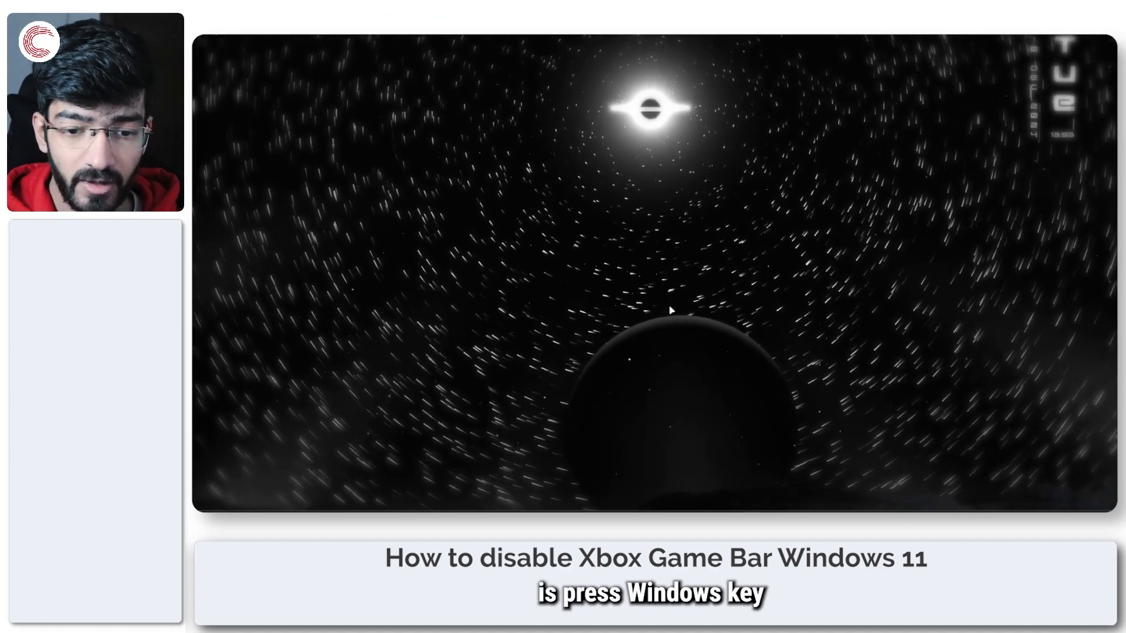
# Step: Open Windows Settings and go to the Gaming category
pyautogui.press('Win+i')
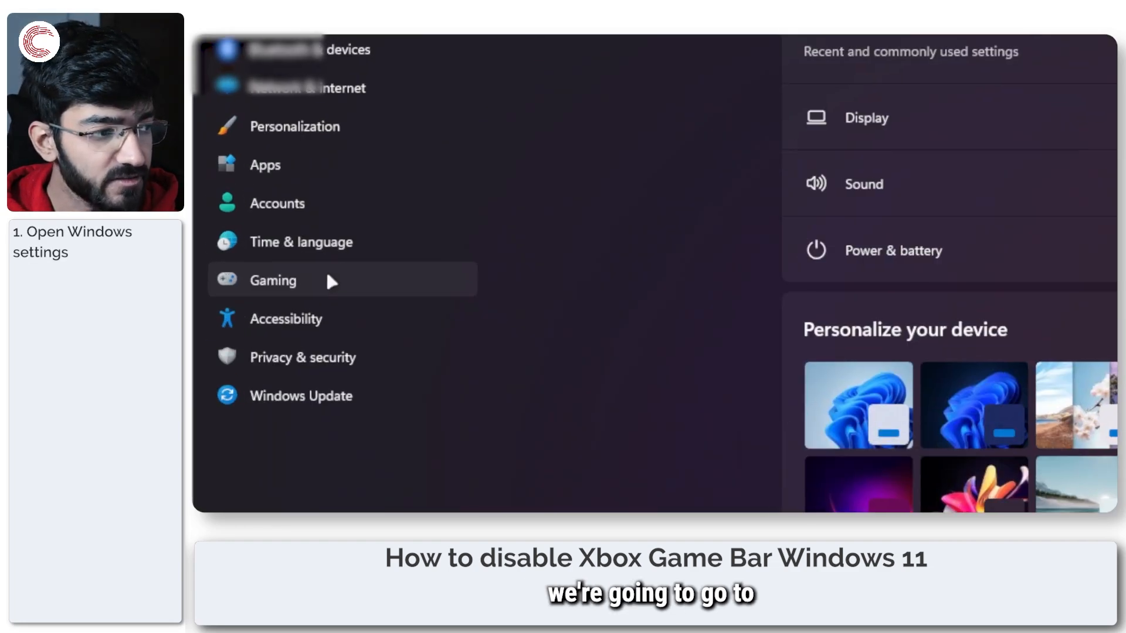
pyautogui.click(271, 280)
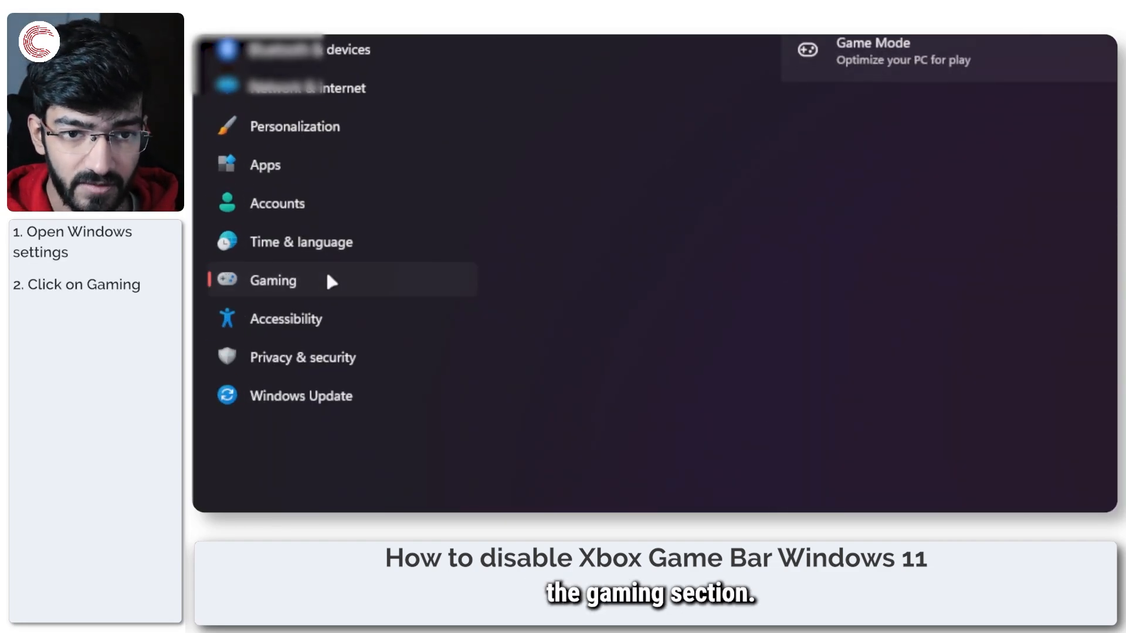
pyautogui.click(272, 280)
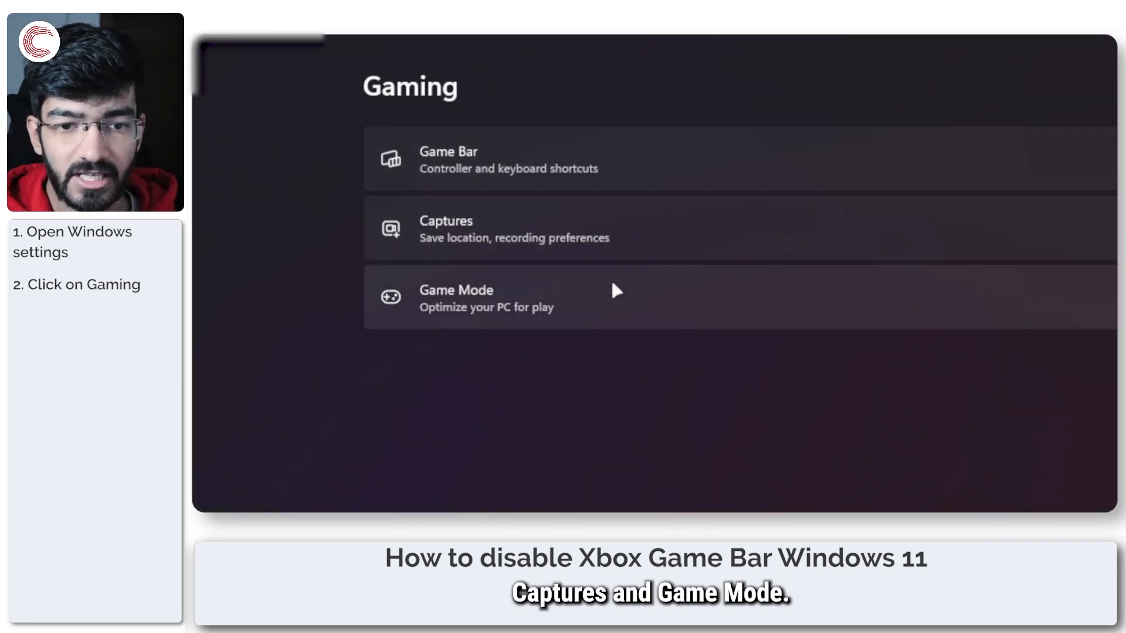
# Step: On the Game Bar page, turn off 'Allow your controller to open Game Bar'
pyautogui.click(448, 159)
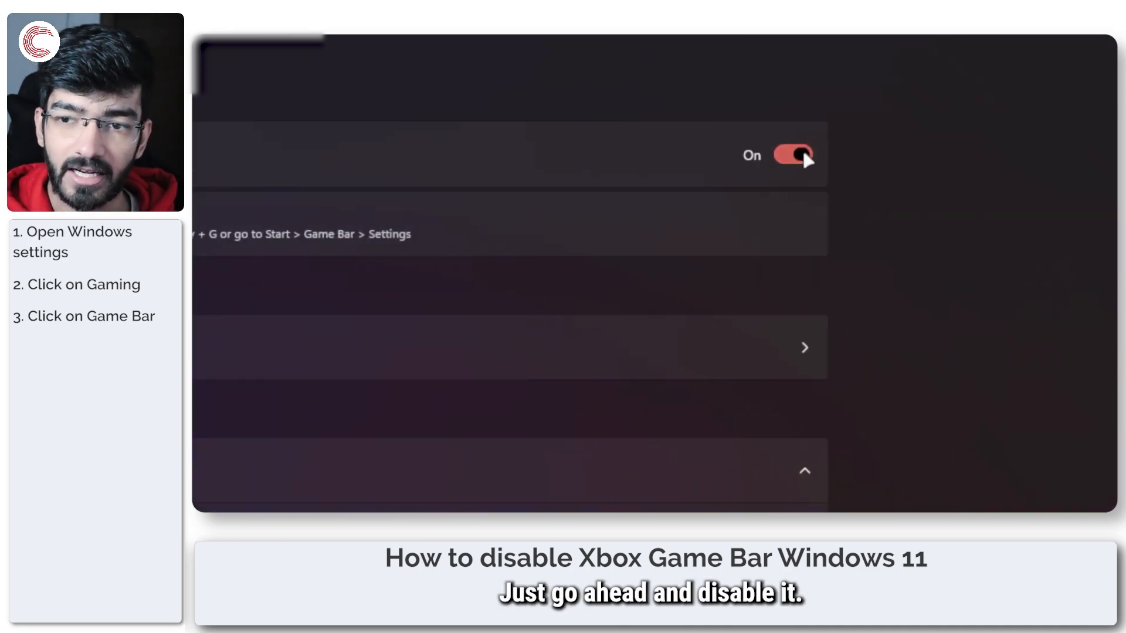
pyautogui.click(792, 154)
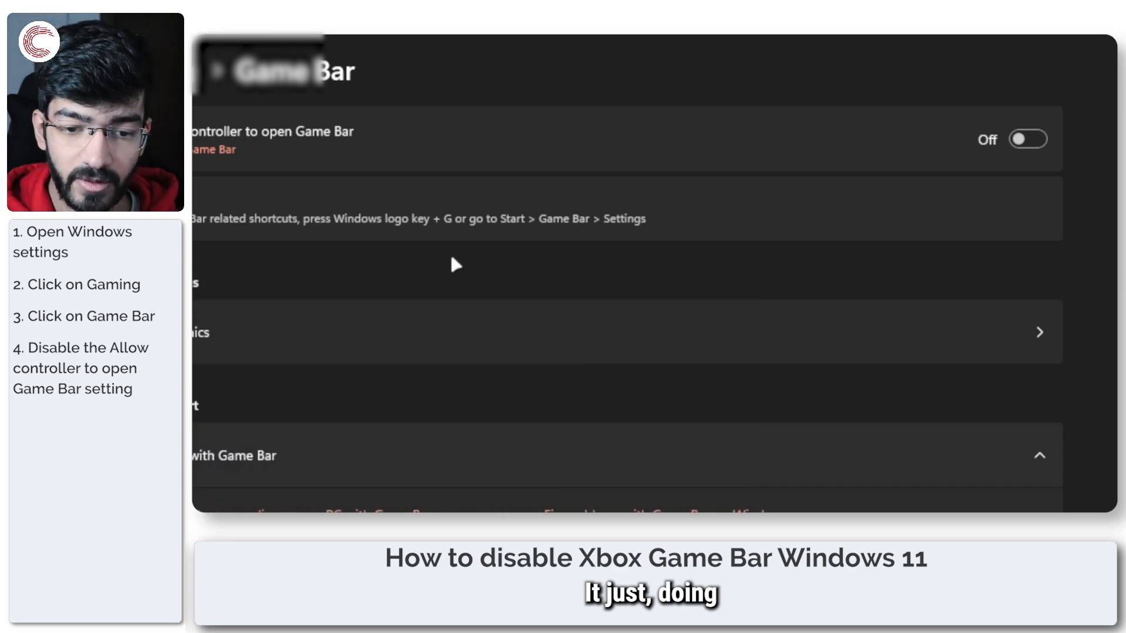
pyautogui.moveTo(589, 257)
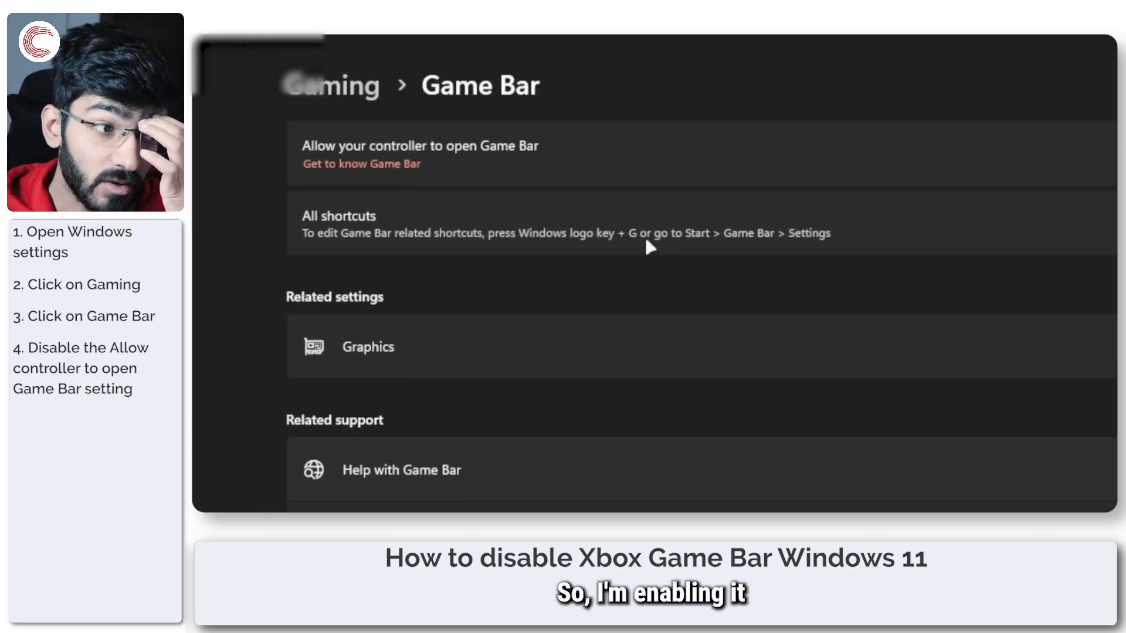
pyautogui.click(790, 154)
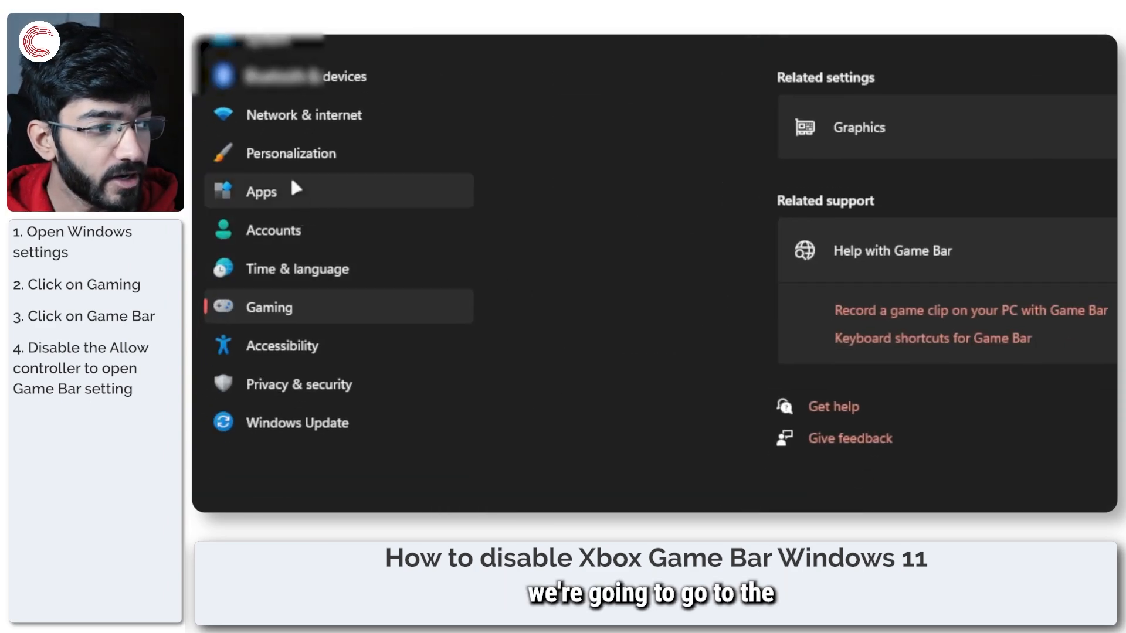
# Step: Go to Apps and scroll the installed apps list down to the Xbox entries
pyautogui.click(262, 191)
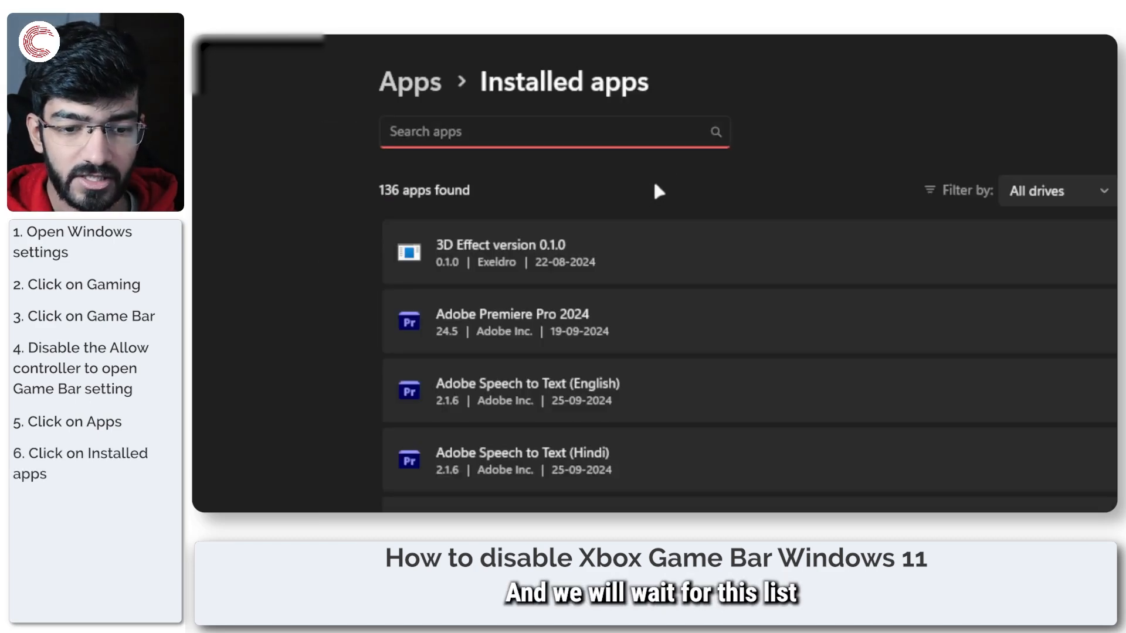
pyautogui.scroll(-3)
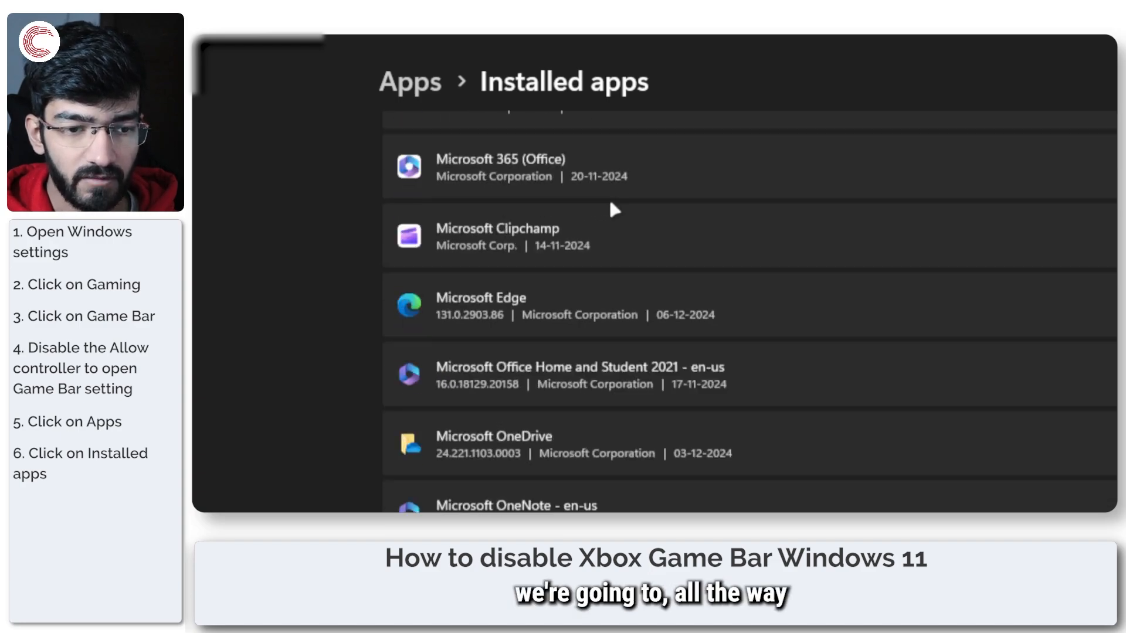
pyautogui.scroll(-3)
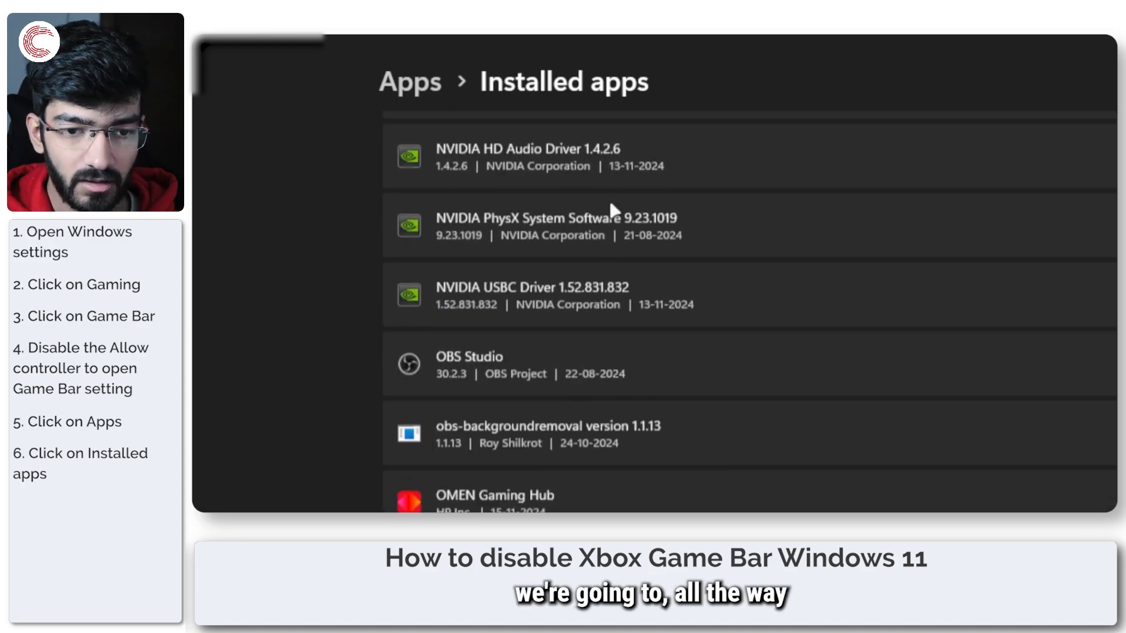
pyautogui.scroll(-3)
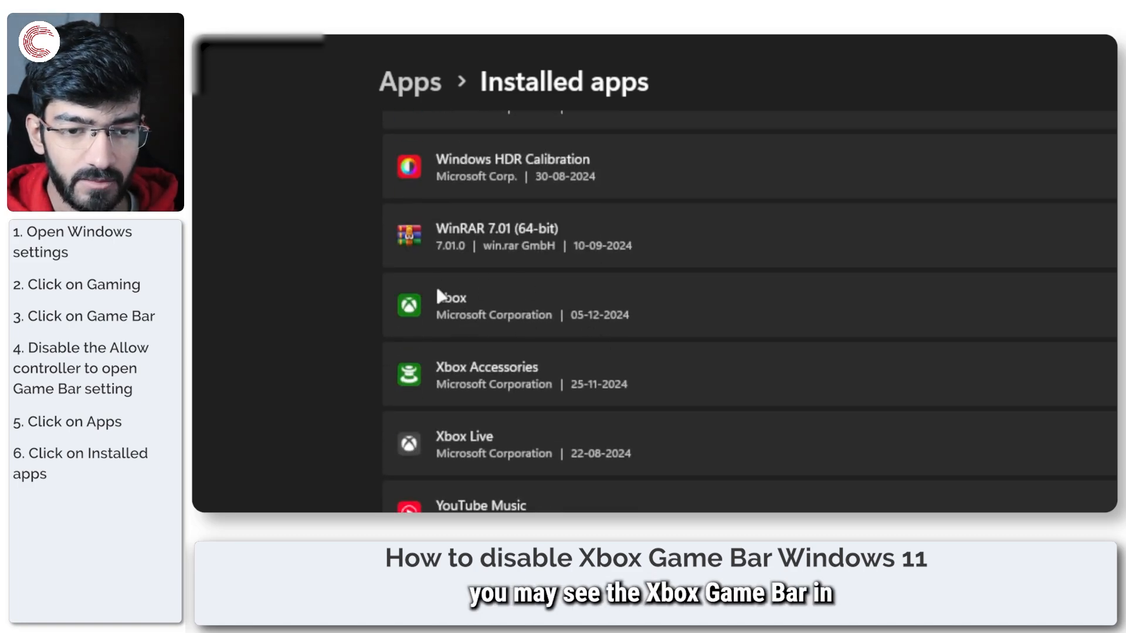
pyautogui.moveTo(471, 393)
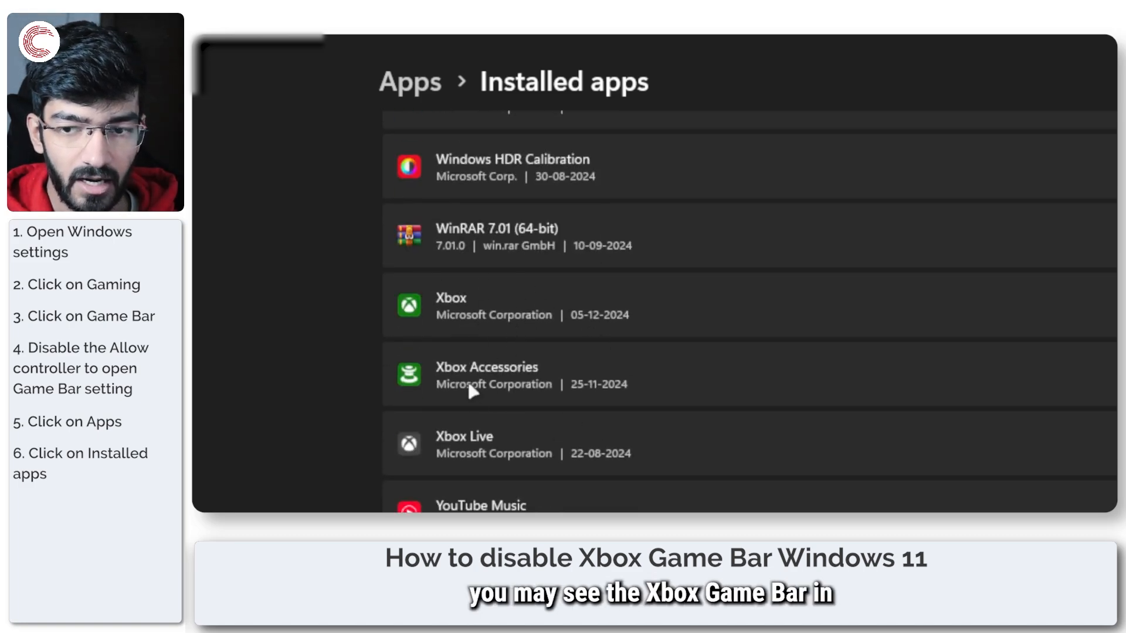
pyautogui.scroll(-3)
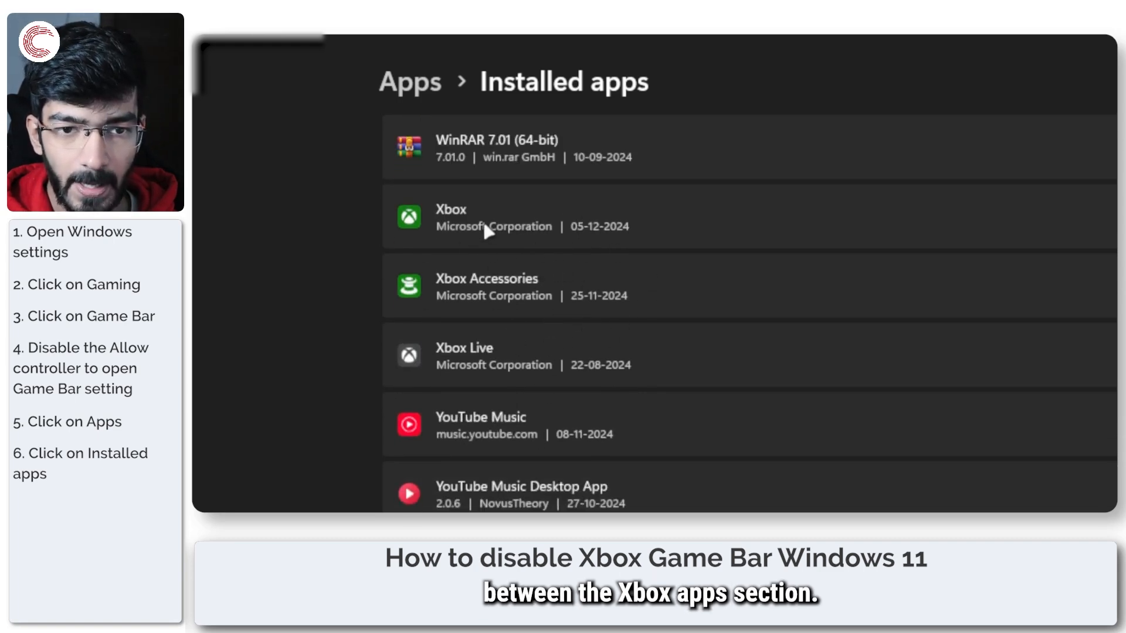
pyautogui.scroll(-3)
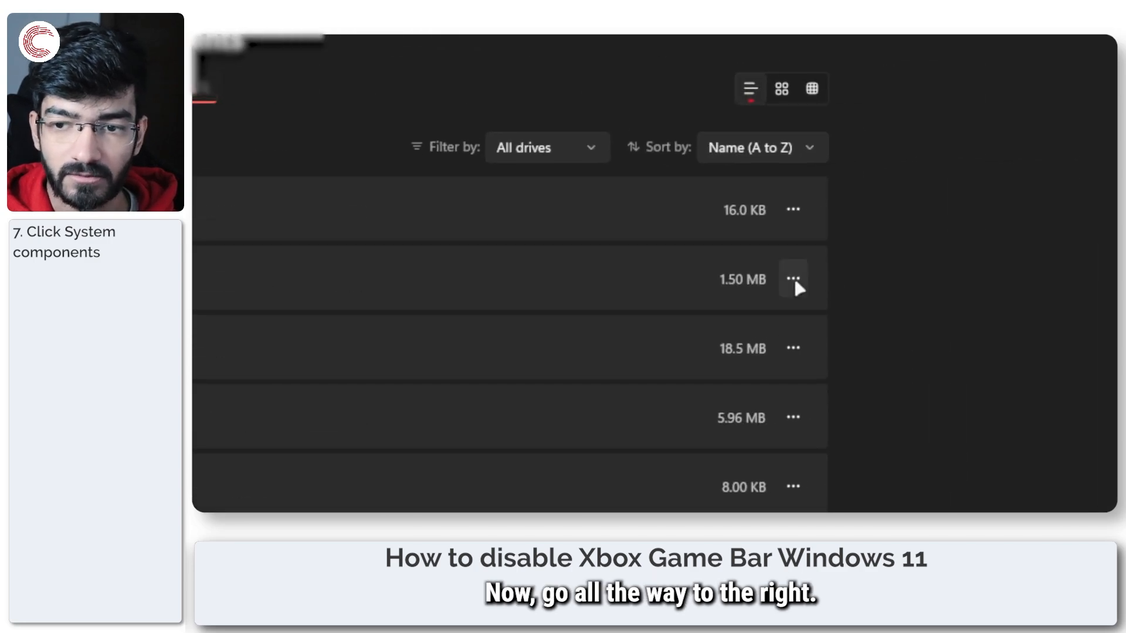
# Step: Open Advanced options for the 1.50 MB component and expand its background permission choices
pyautogui.click(792, 279)
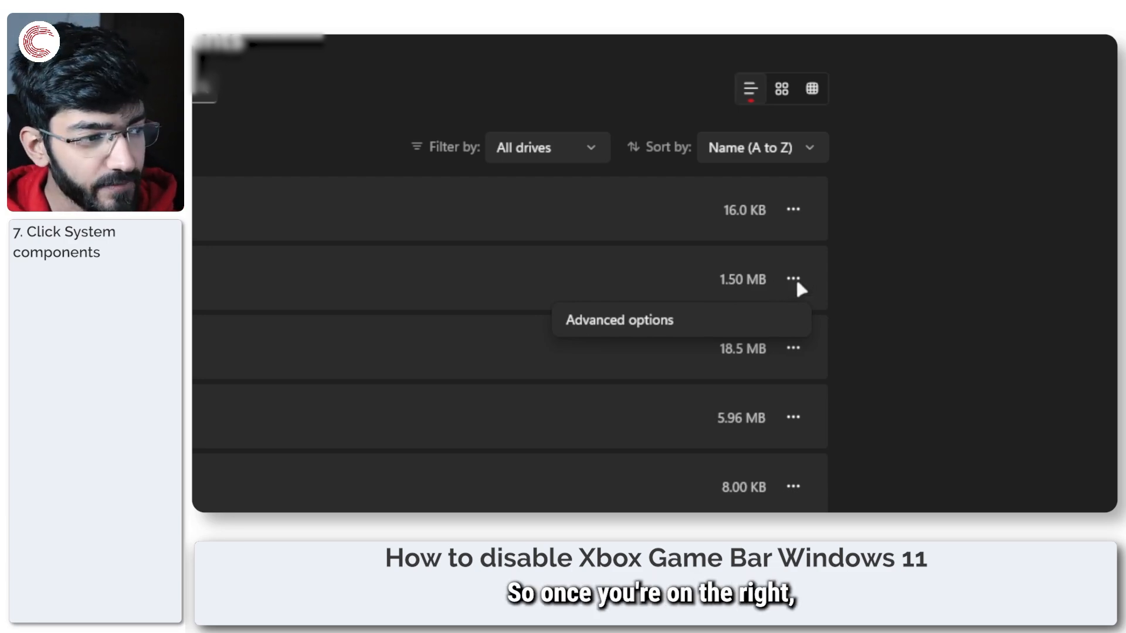
pyautogui.click(618, 320)
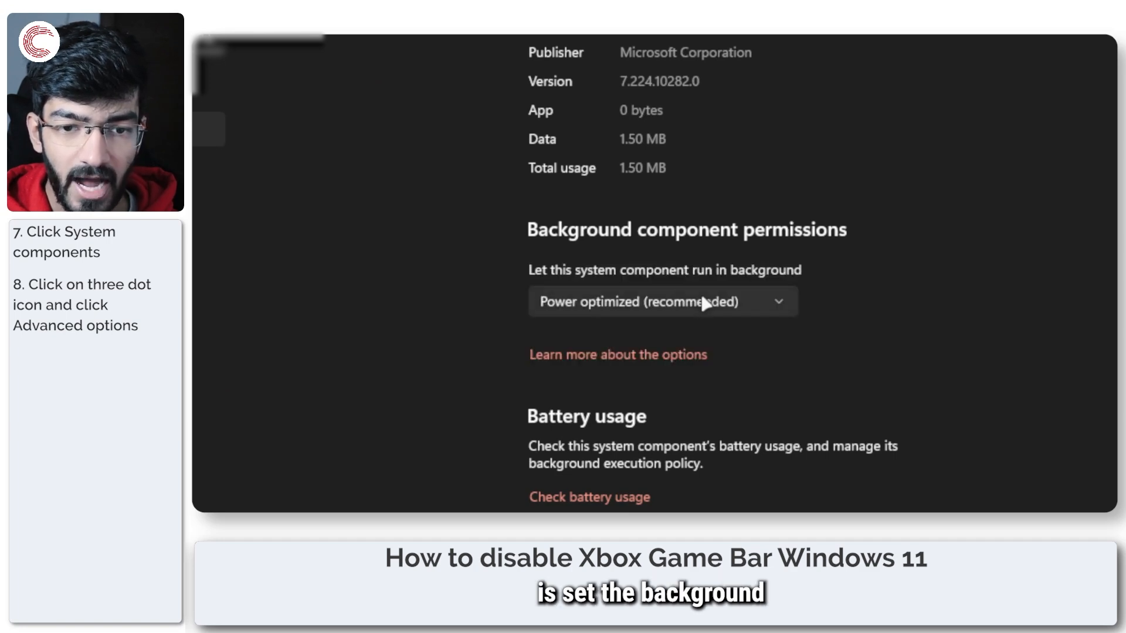
pyautogui.click(661, 301)
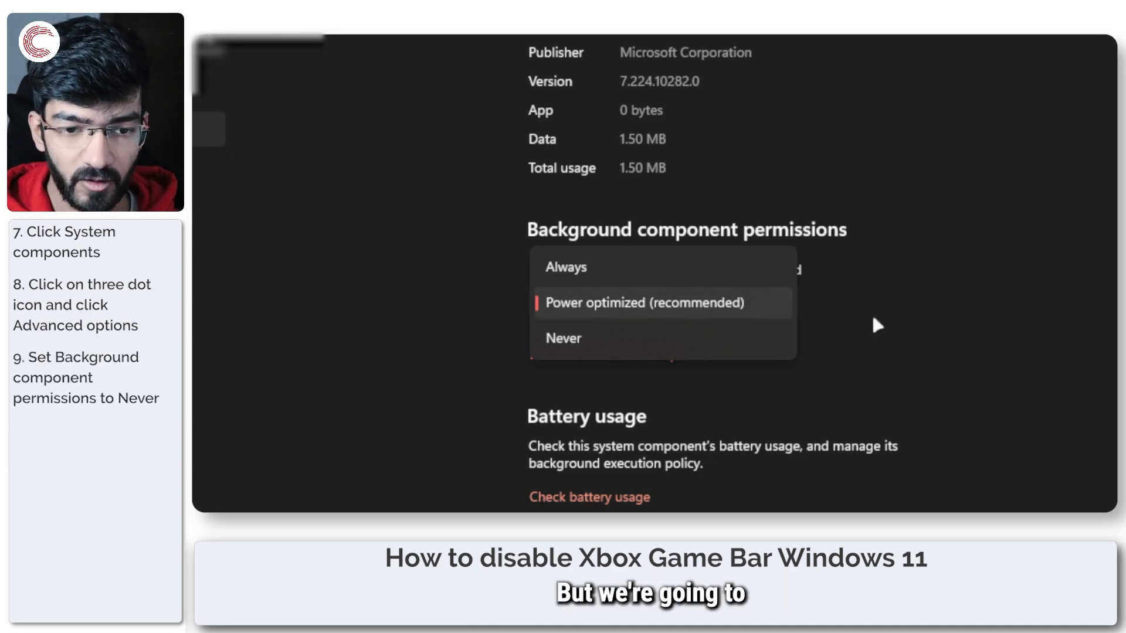
pyautogui.scroll(-3)
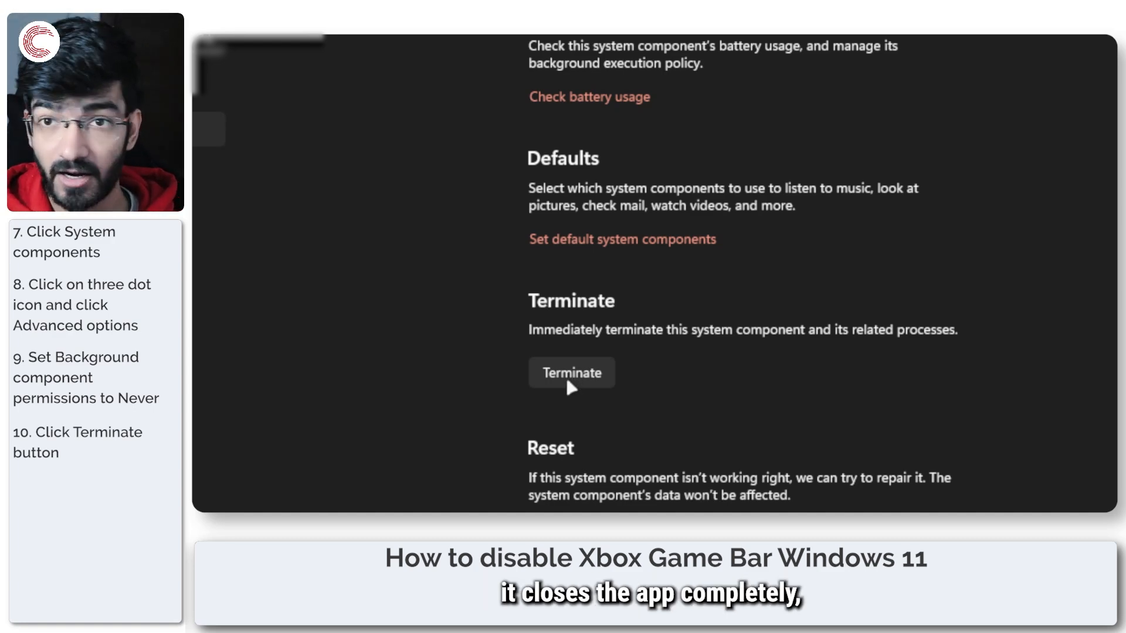
pyautogui.moveTo(750, 322)
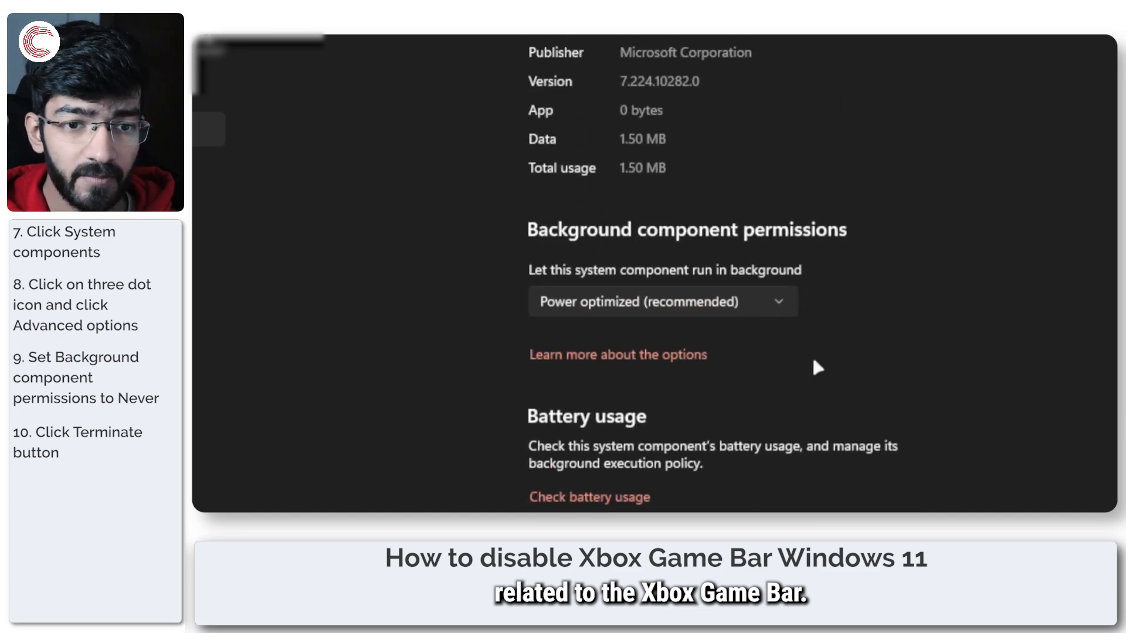
pyautogui.click(661, 301)
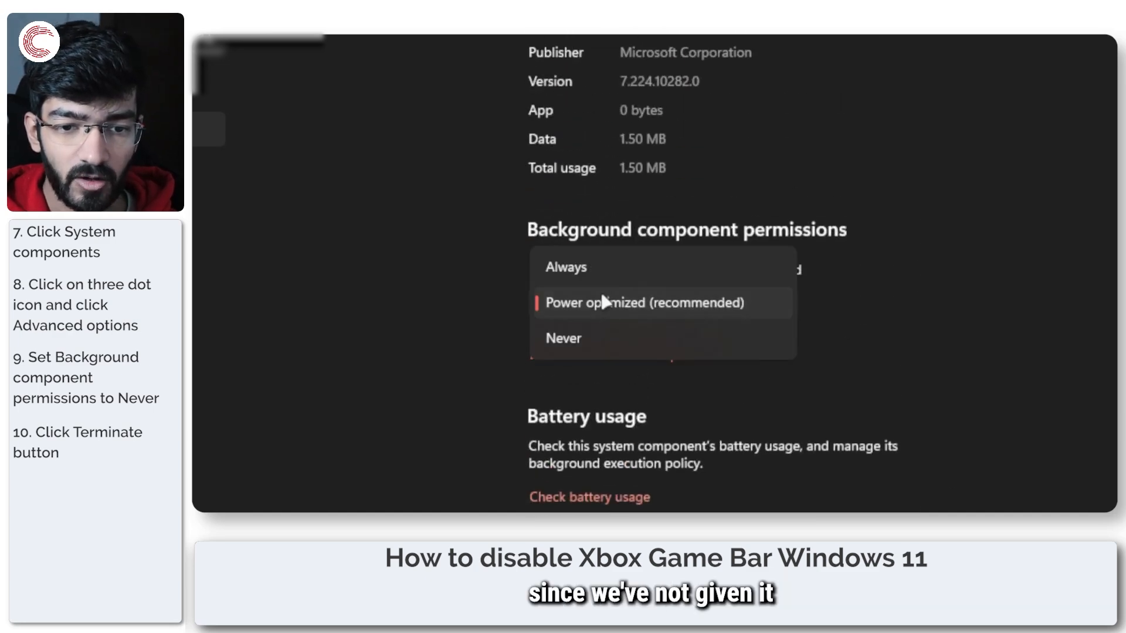
pyautogui.click(643, 303)
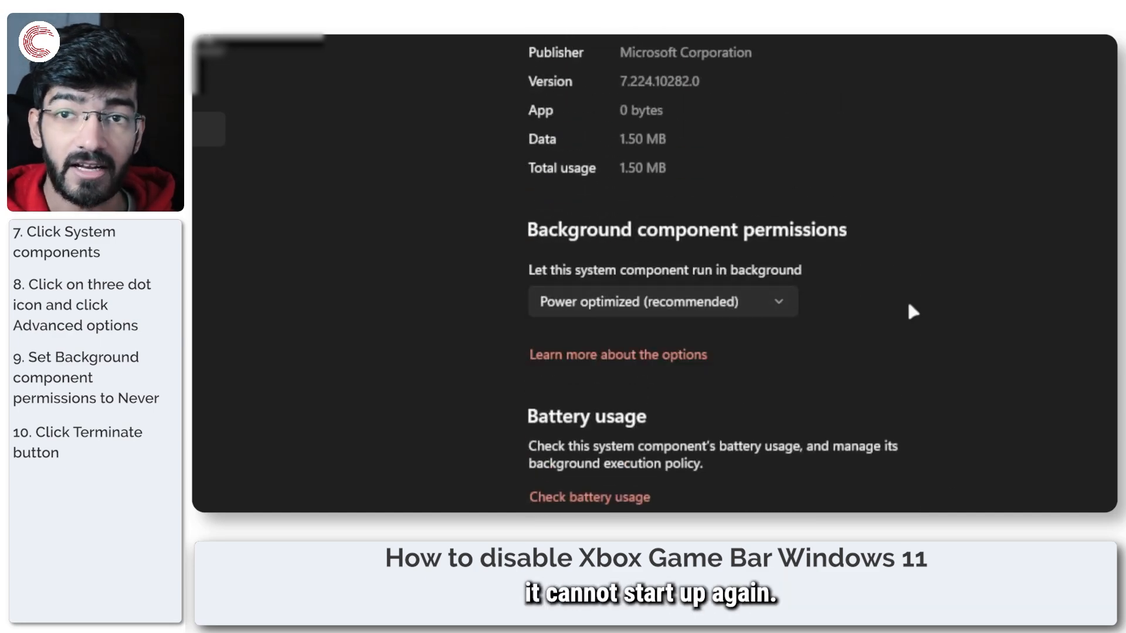